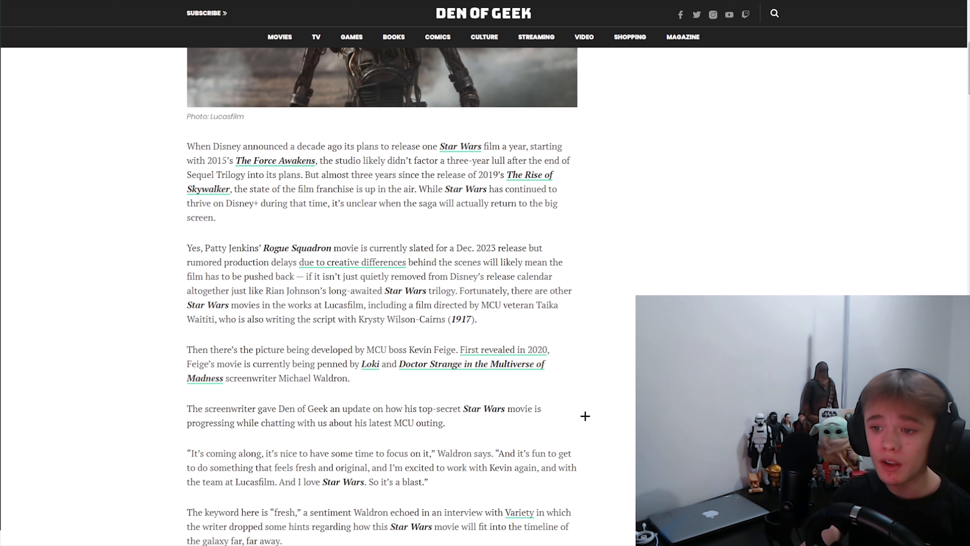
Scroll down the Feige Star Wars article to Waldron's final quote and the READ MORE box.
scroll(up, 3)
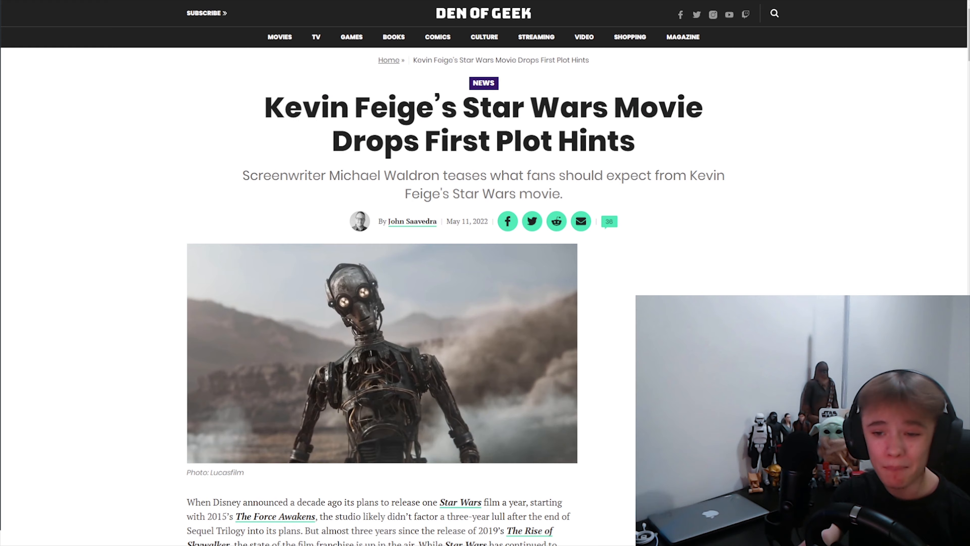
scroll(down, 3)
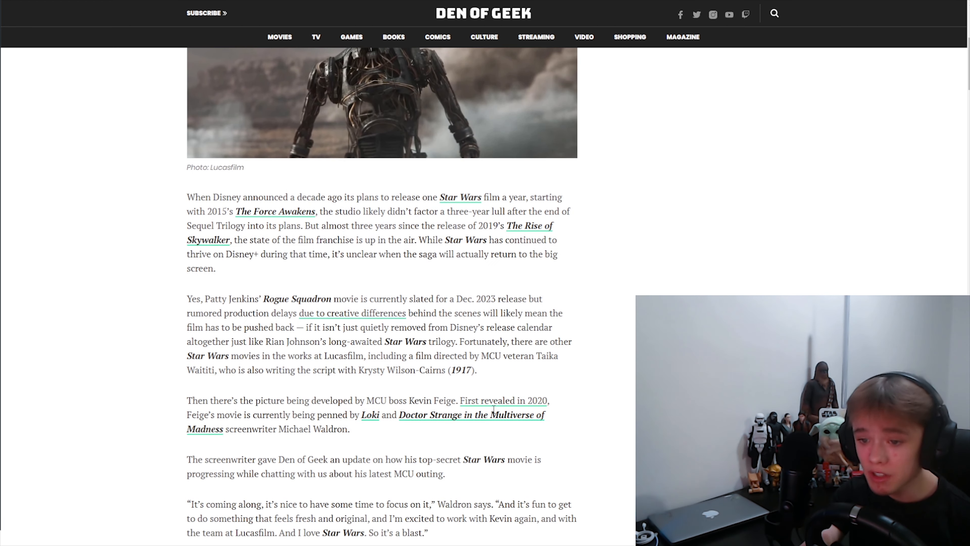
scroll(down, 3)
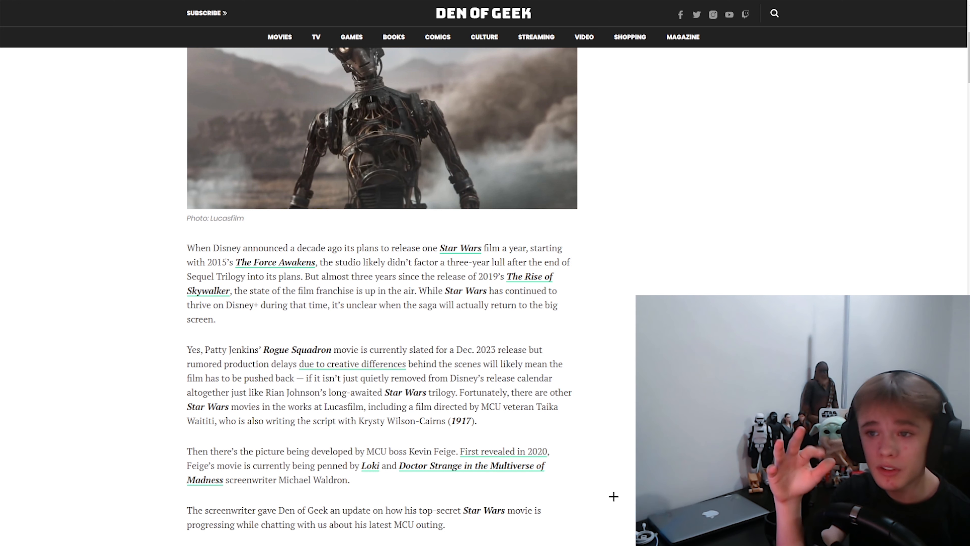
scroll(down, 3)
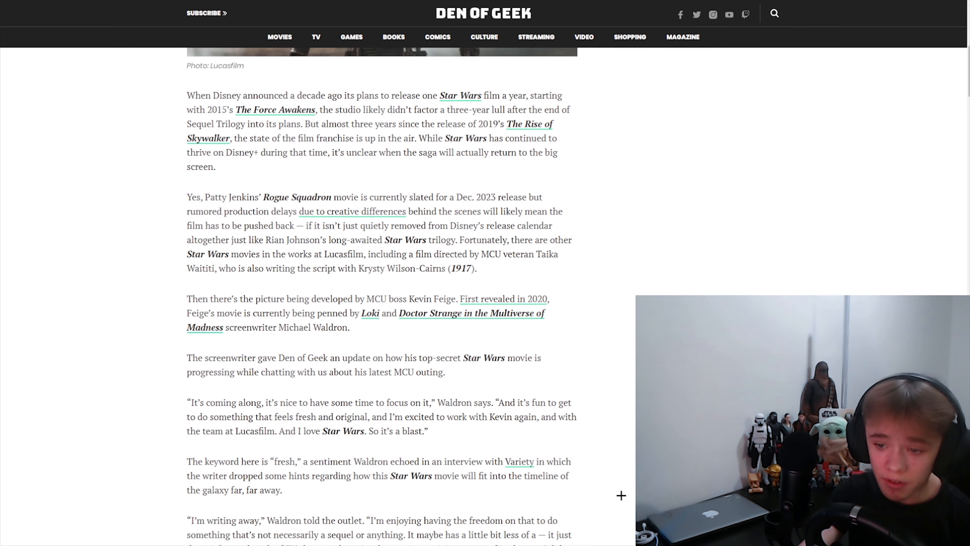
scroll(down, 3)
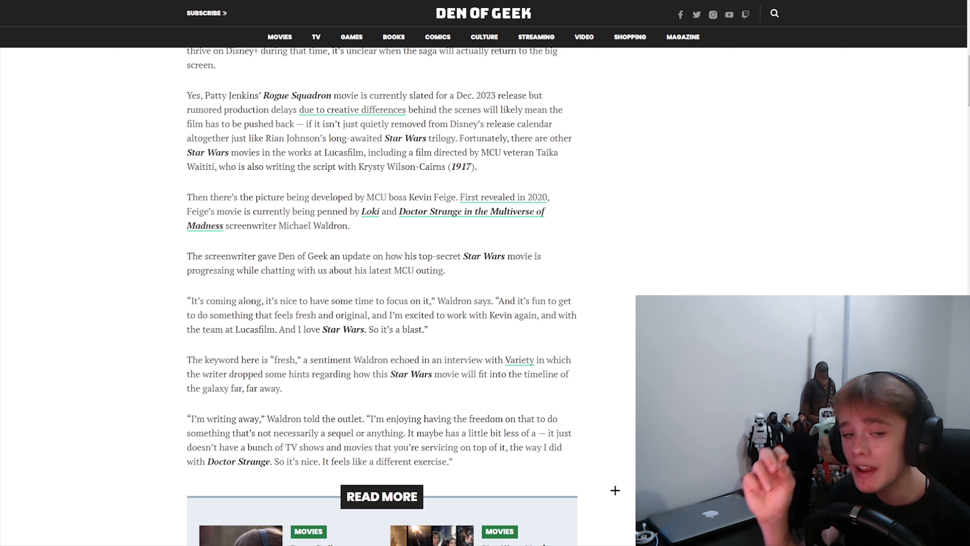
scroll(up, 3)
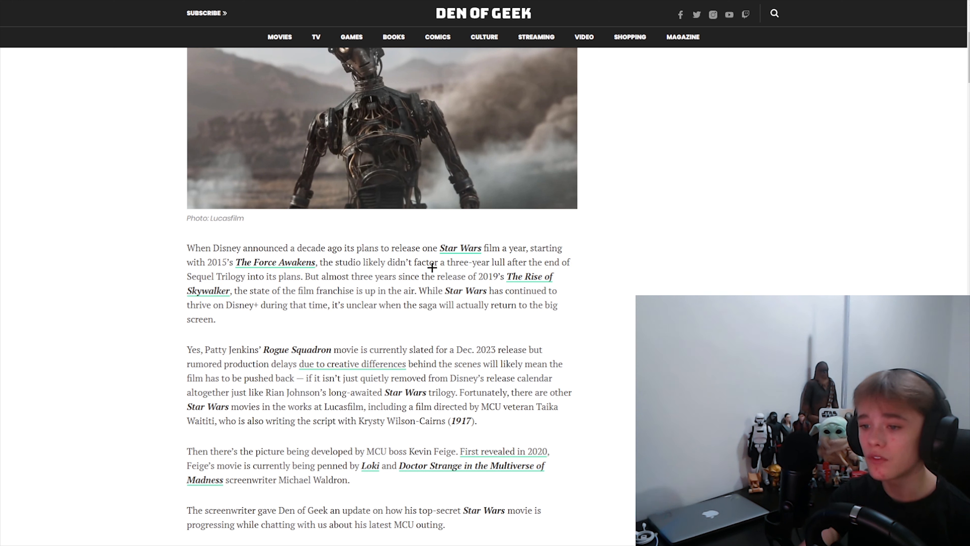
mouse_move(541, 267)
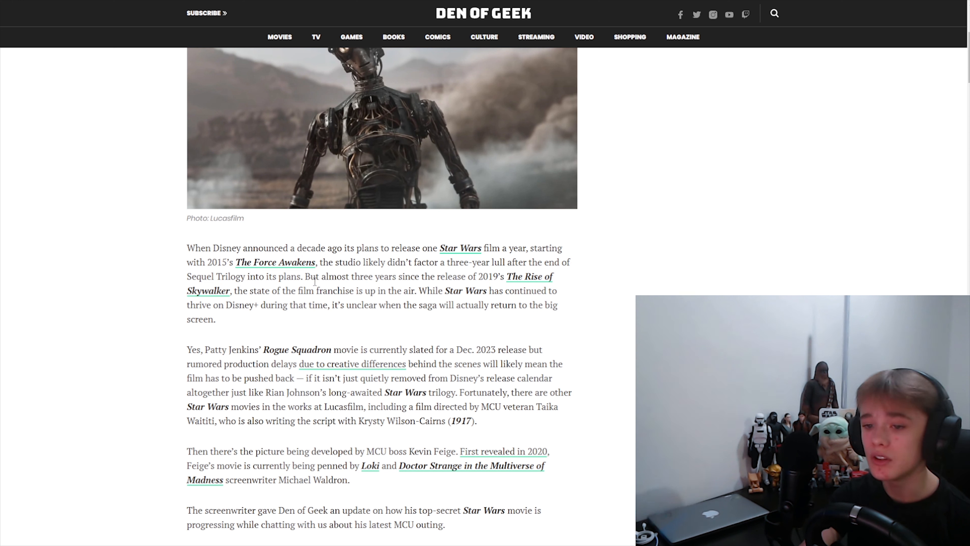
mouse_move(454, 283)
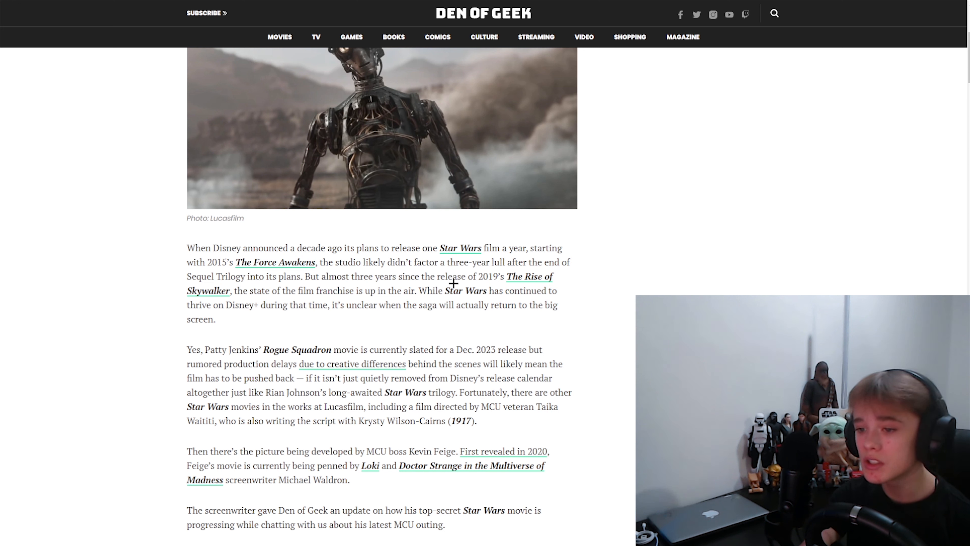
mouse_move(331, 313)
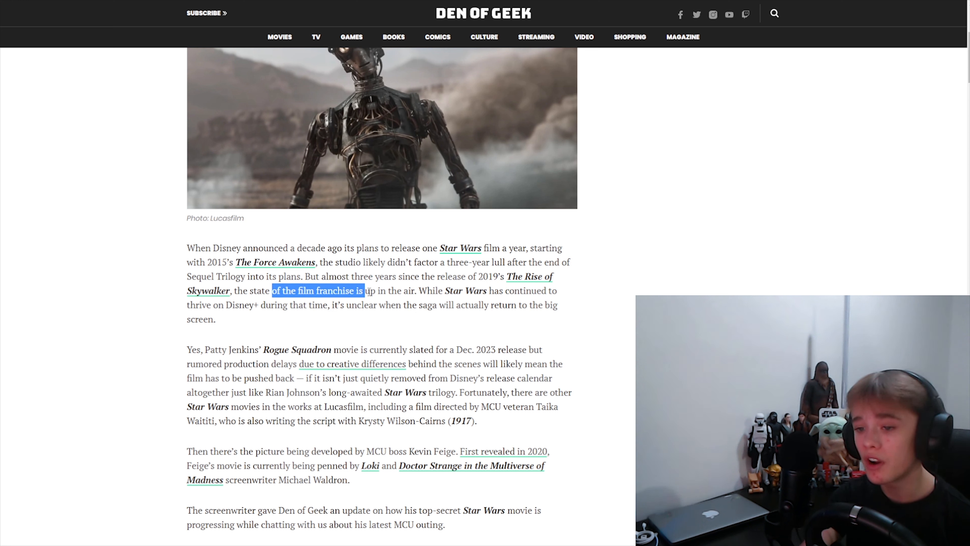
click(472, 296)
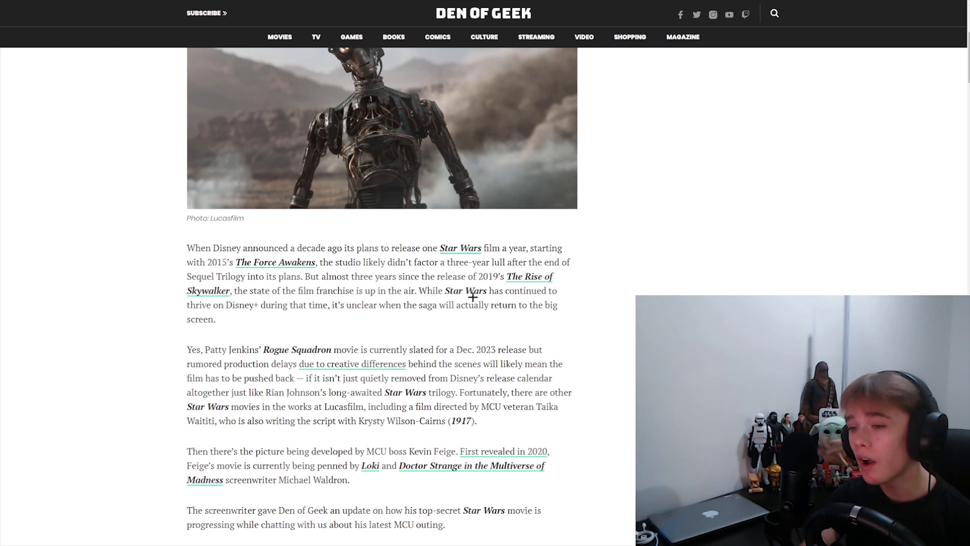
mouse_move(223, 319)
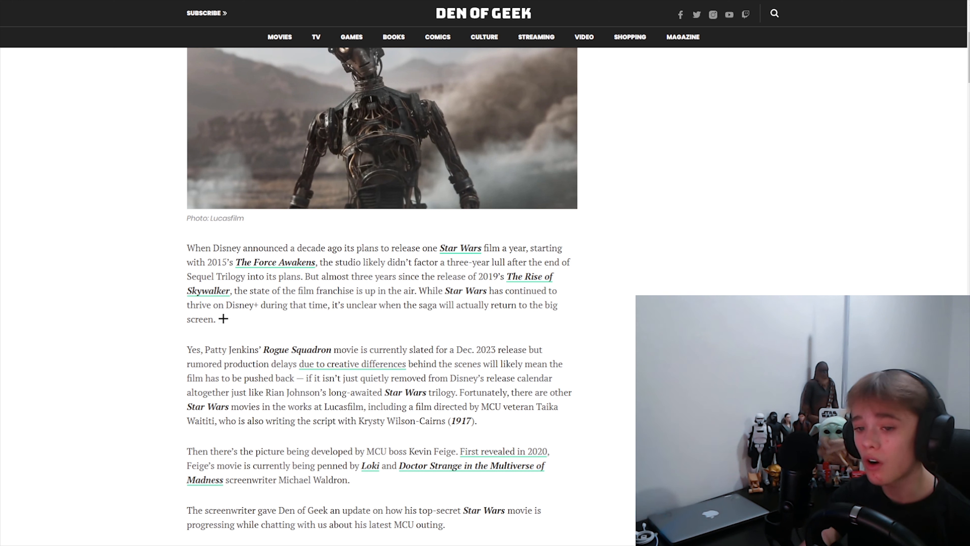
mouse_move(285, 314)
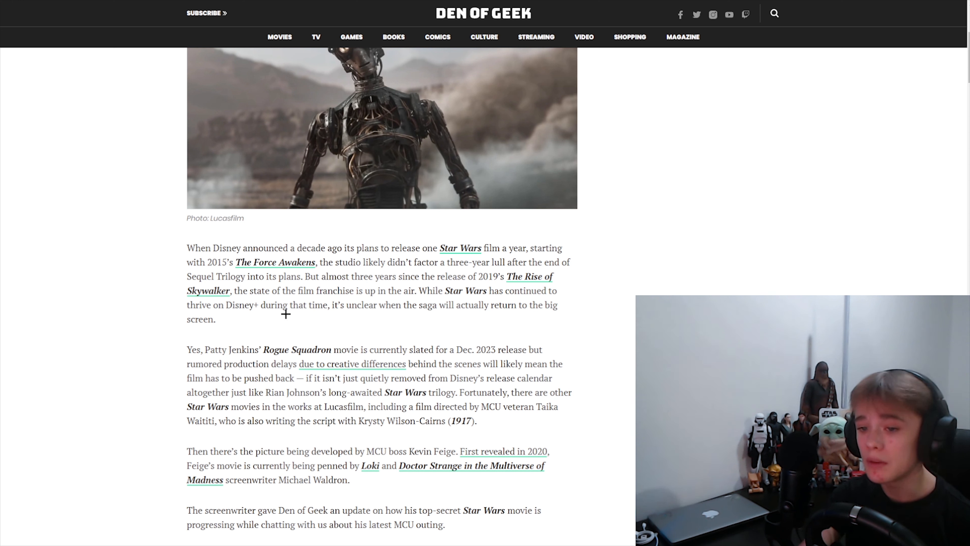
mouse_move(340, 315)
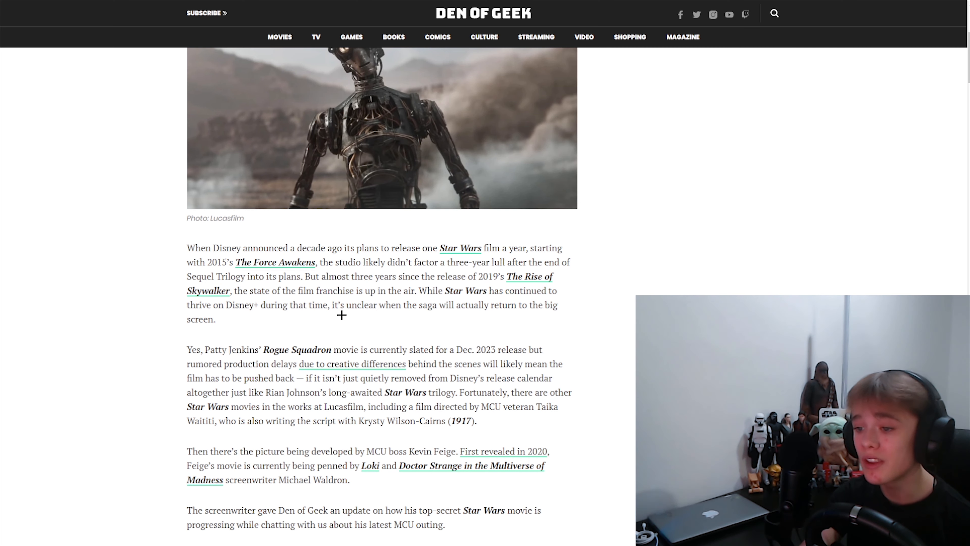
scroll(down, 3)
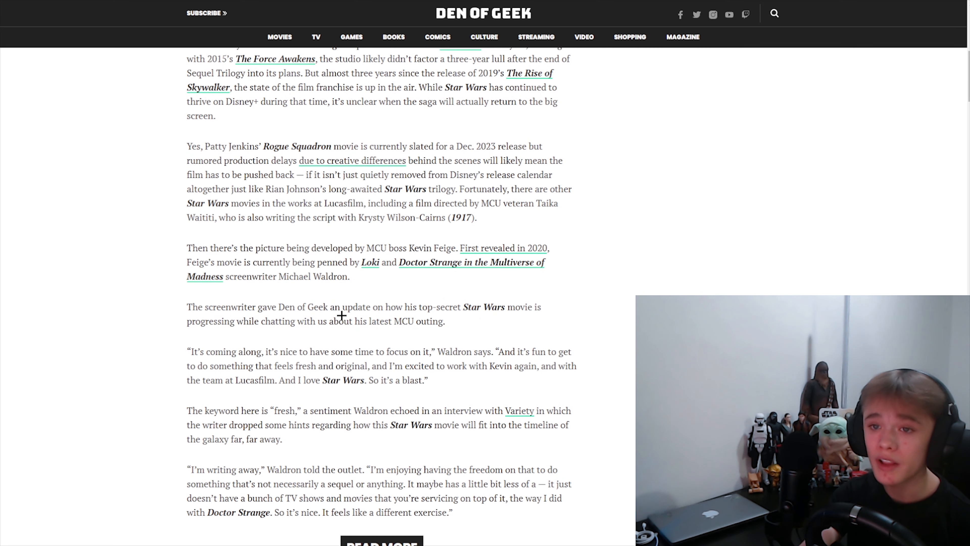
Scroll past Waldron's quotes to the paragraph on The Acolyte and The High Republic.
scroll(down, 3)
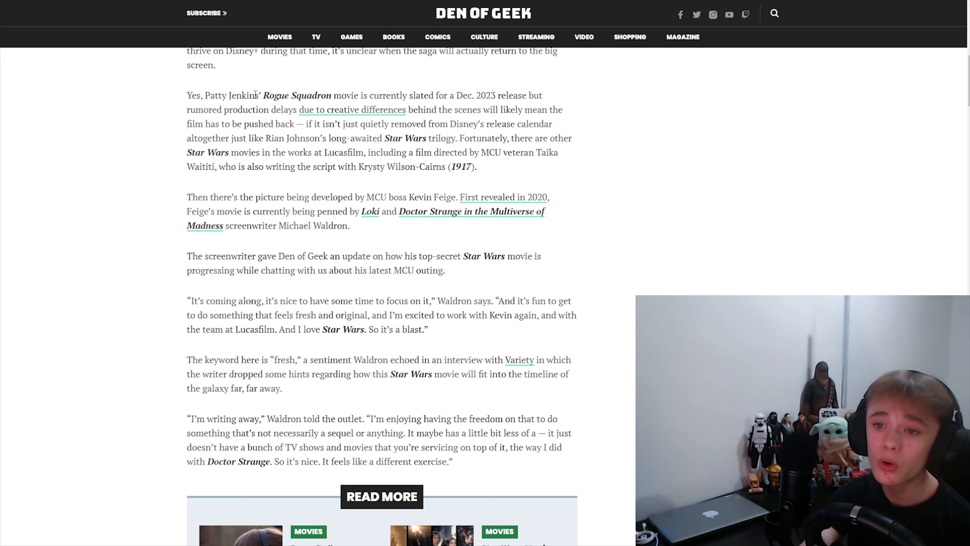
mouse_move(467, 95)
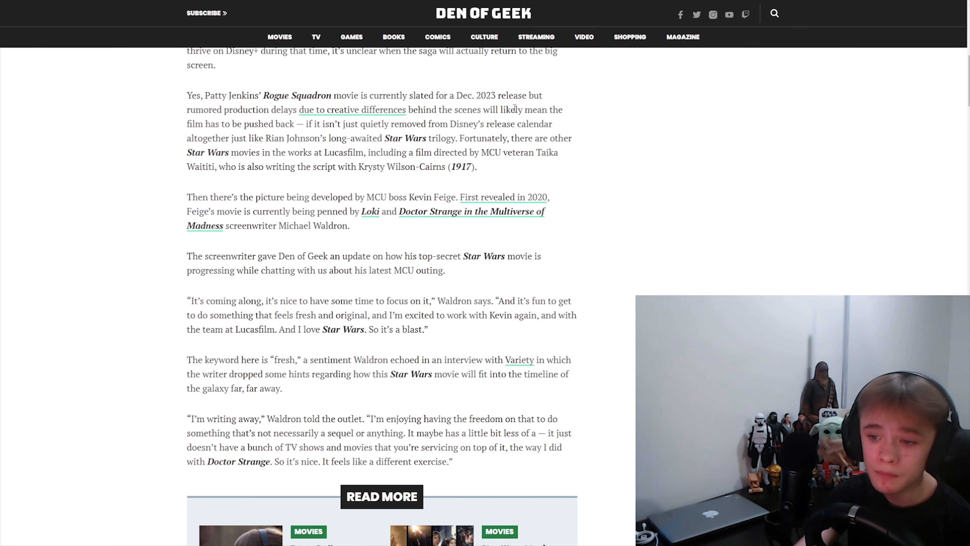
scroll(down, 3)
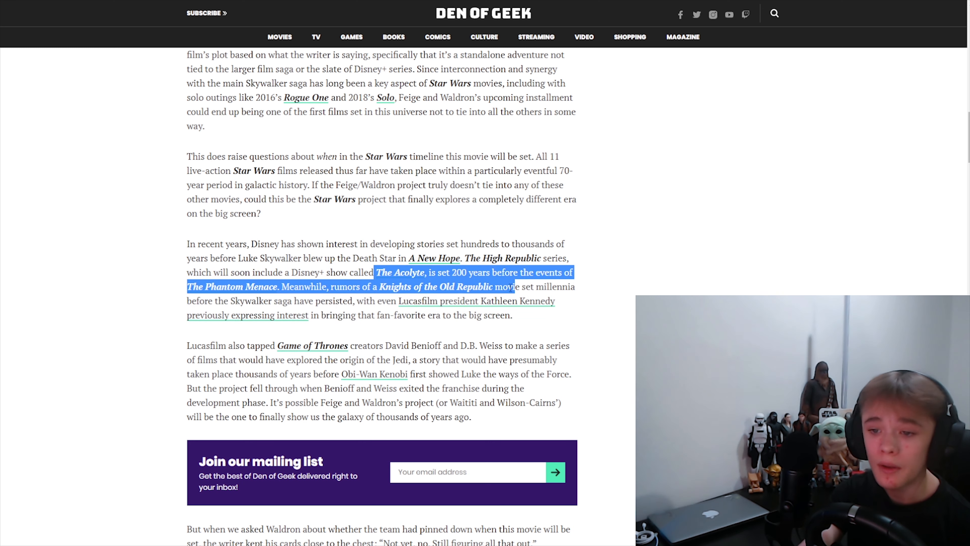
Clear the marked text and scroll past the mailing list banner to Waldron's timeline reply.
click(328, 289)
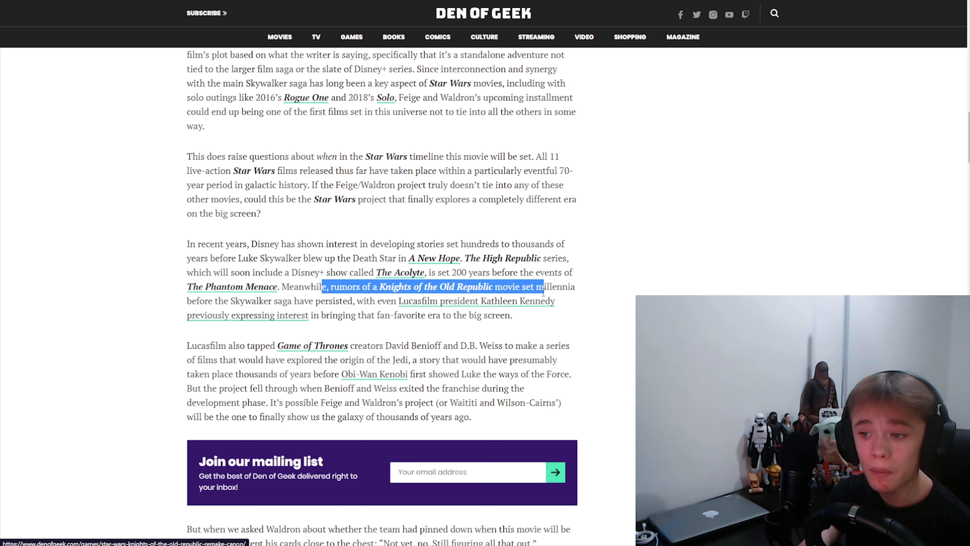
scroll(down, 3)
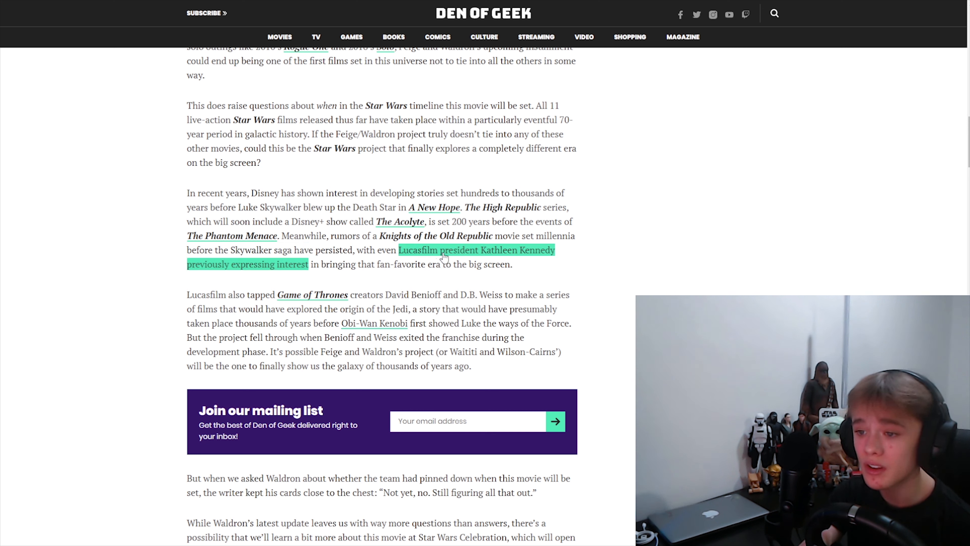
mouse_move(450, 258)
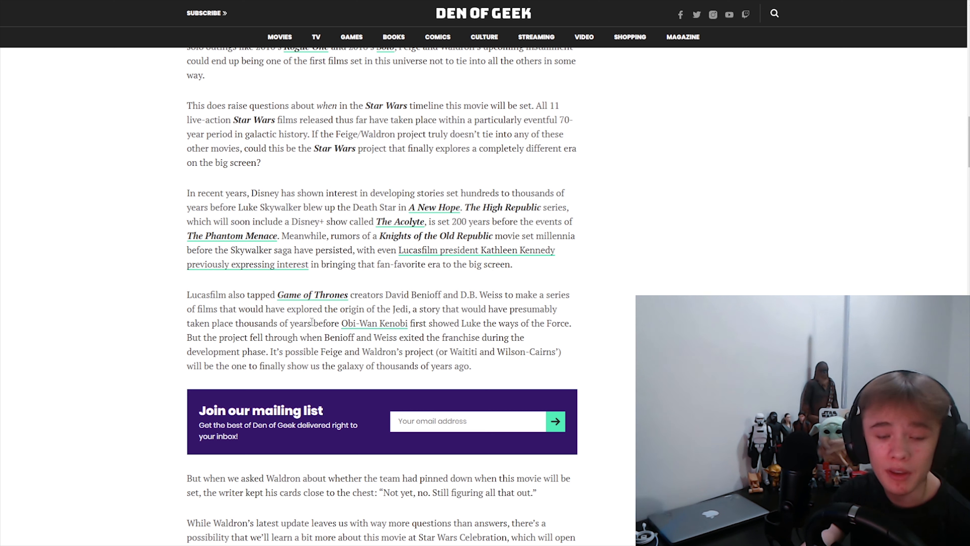
Scroll to the article's end showing the Additional reporting credit and share row.
scroll(down, 3)
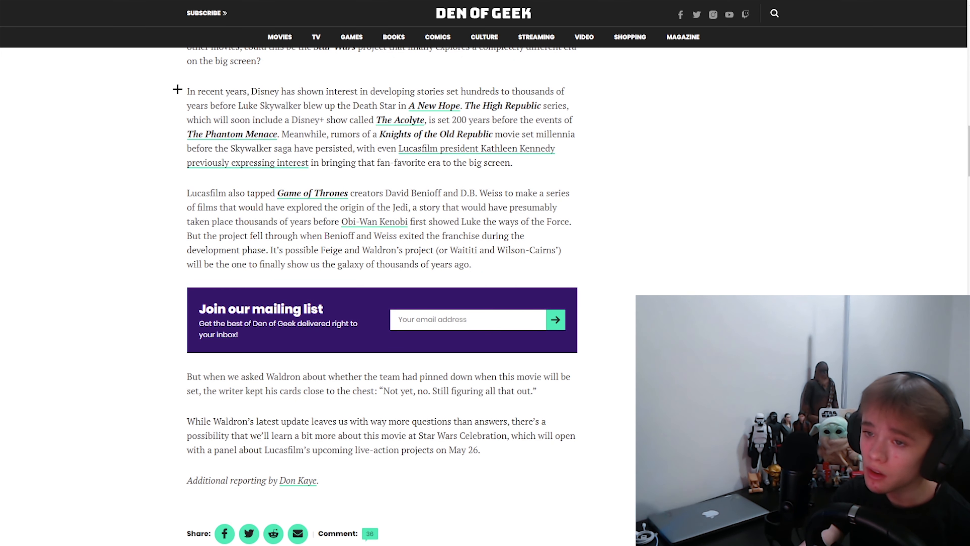
mouse_move(400, 119)
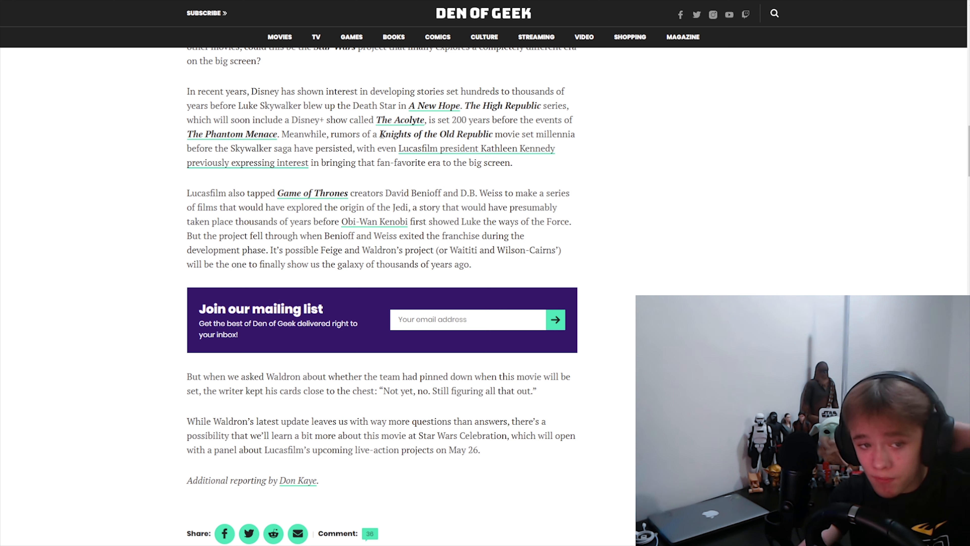
mouse_move(369, 151)
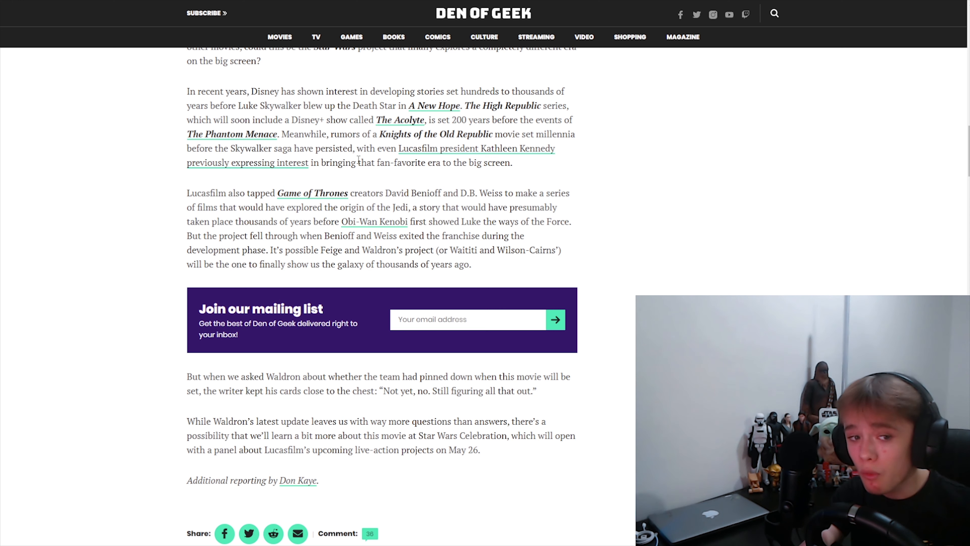
double_click(435, 134)
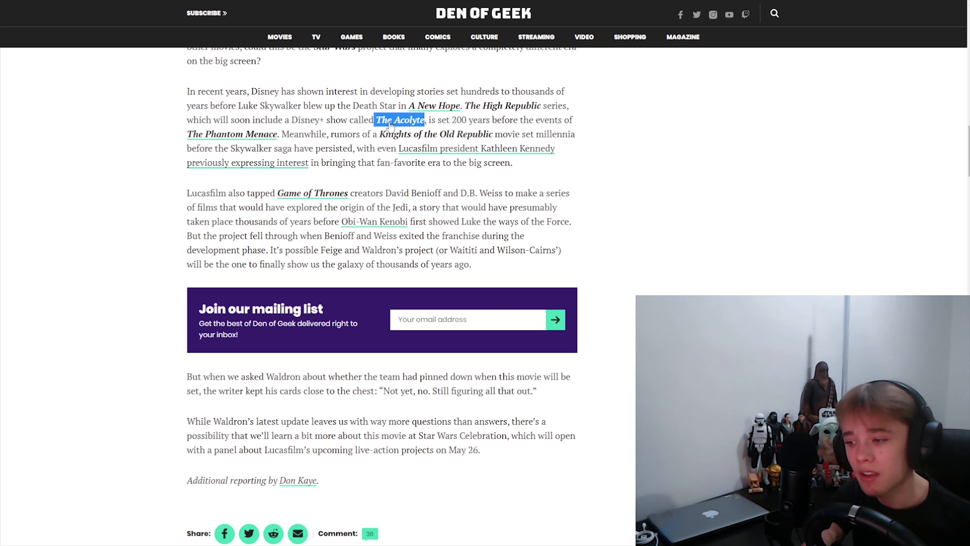
mouse_move(398, 119)
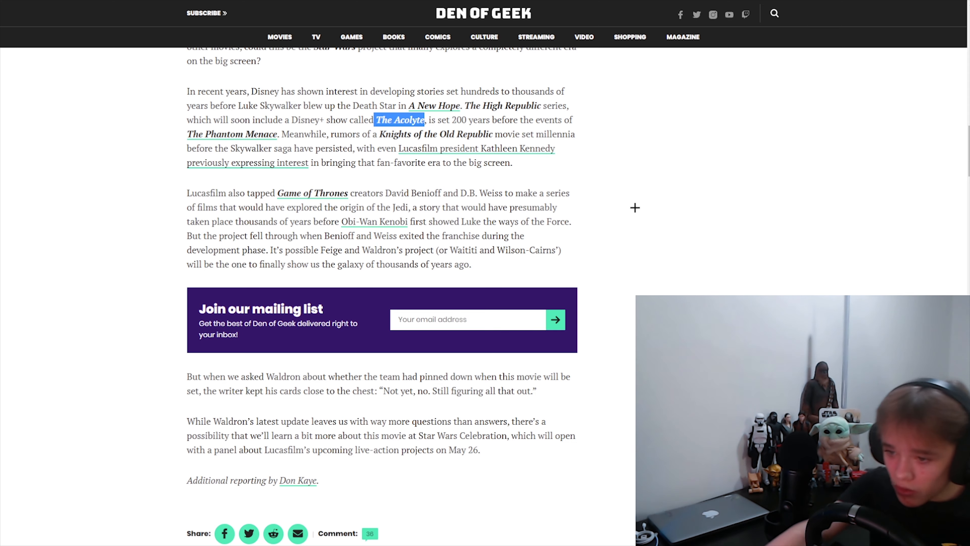
Scroll back up to the article's headline, Waldron subtitle and lead photo.
scroll(down, 3)
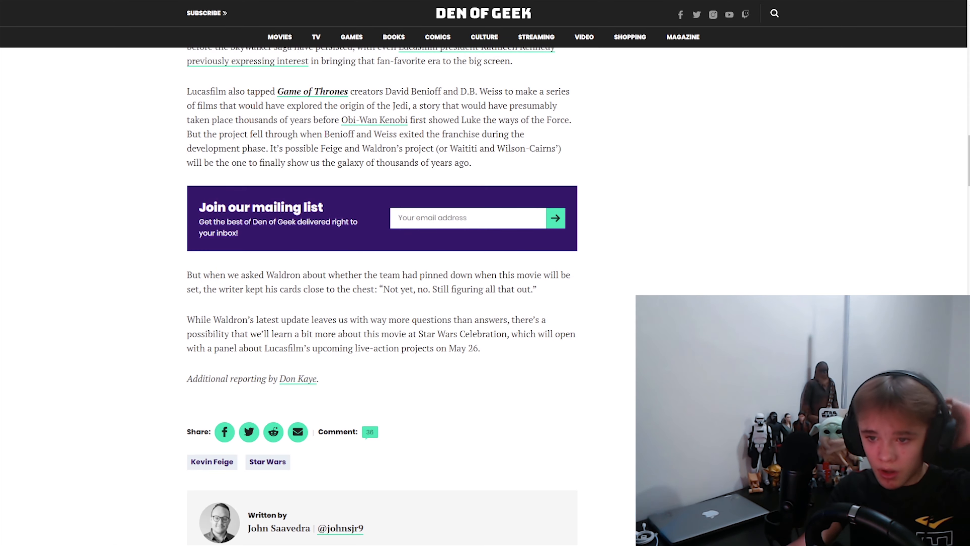
scroll(up, 3)
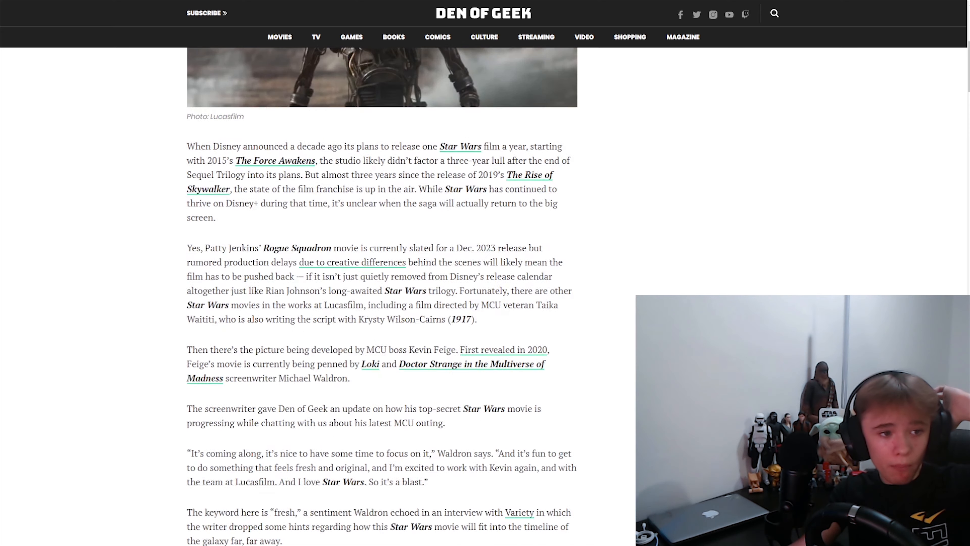
scroll(up, 3)
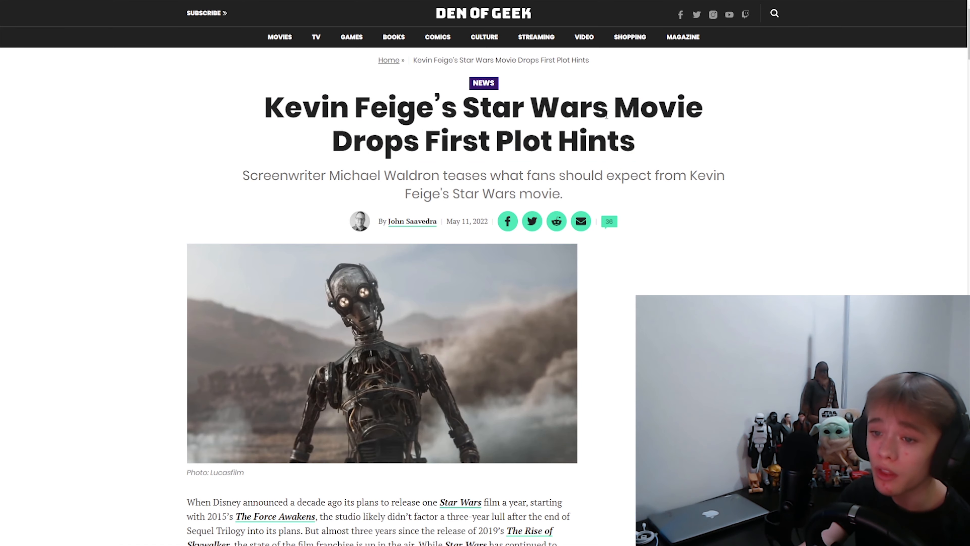
scroll(down, 3)
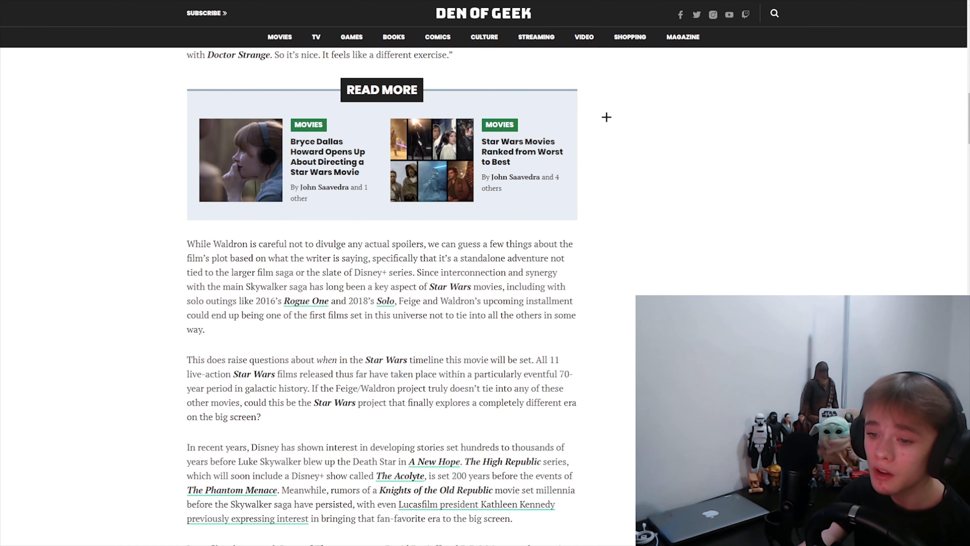
scroll(up, 3)
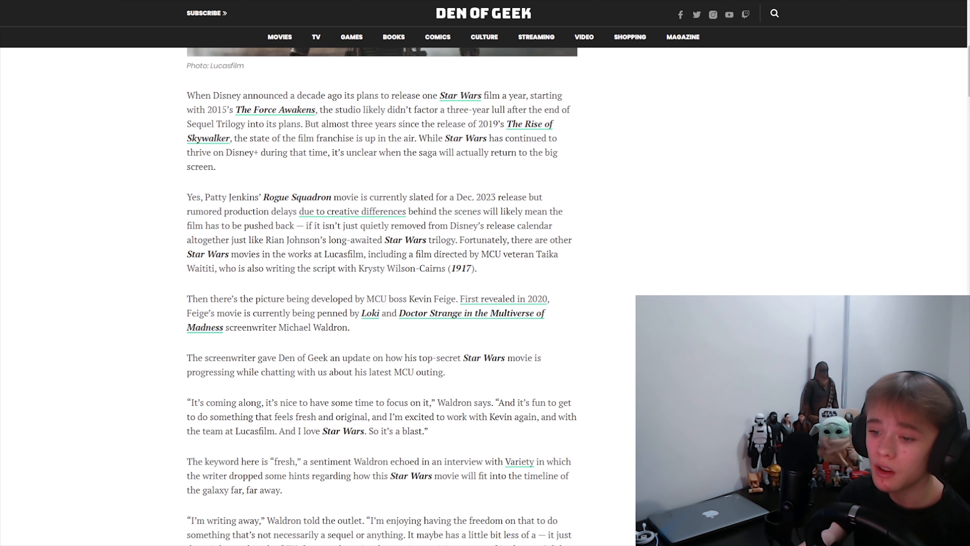
scroll(up, 3)
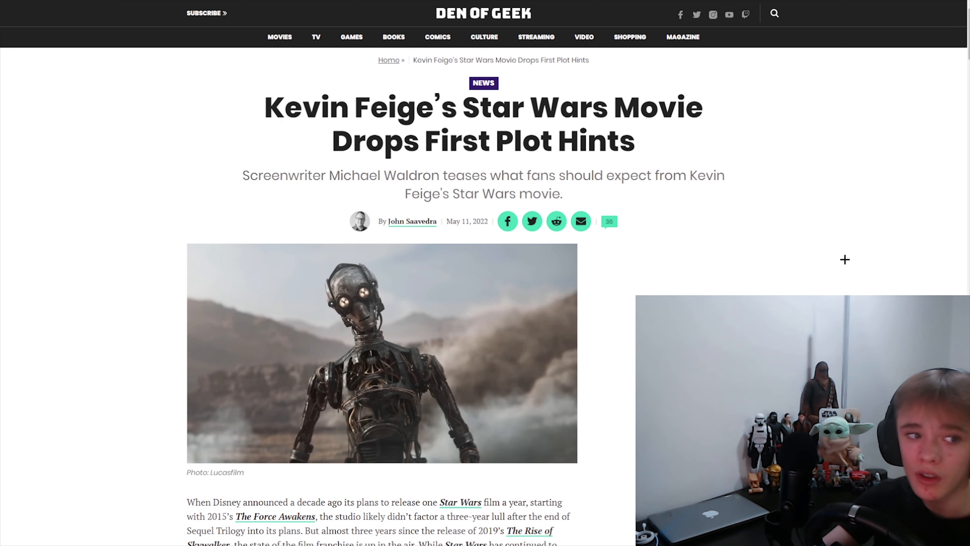